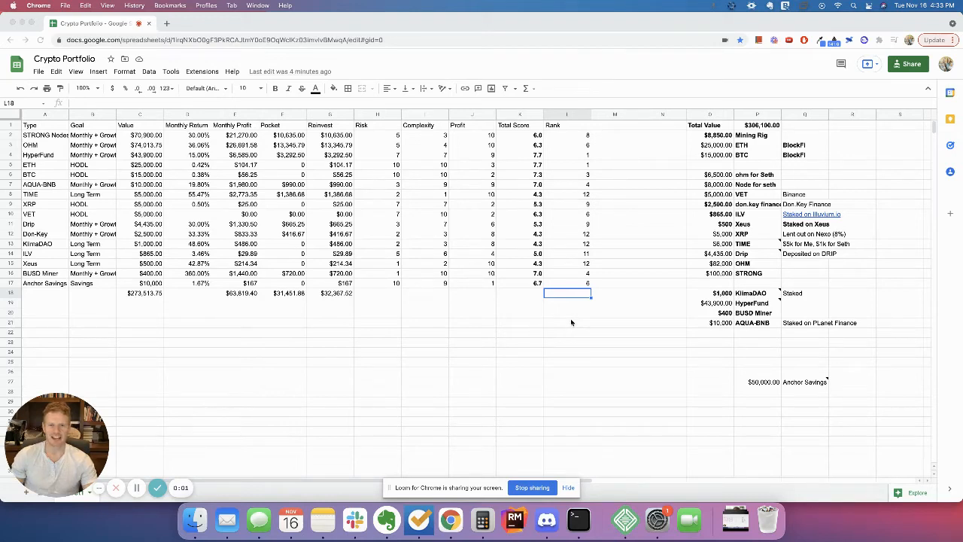
mouse_move(463, 320)
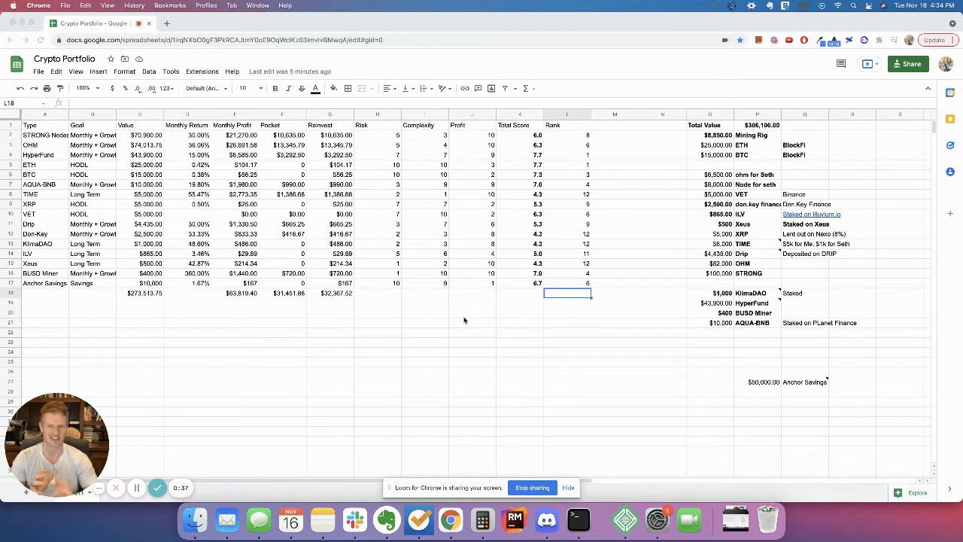
mouse_move(500, 283)
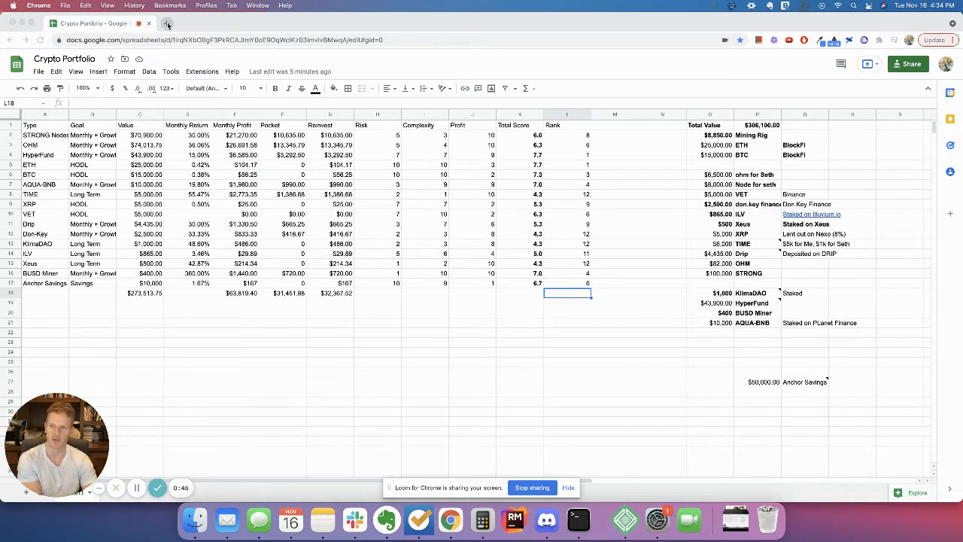
- Go to metamask.io in a new tab and choose Install MetaMask for Chrome
left_click(169, 24)
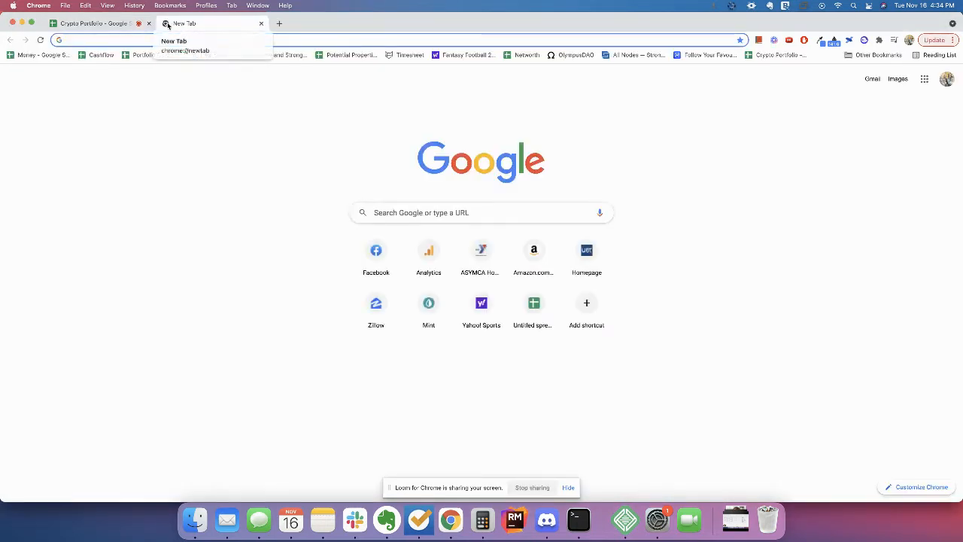
type("metamask.io/download.html")
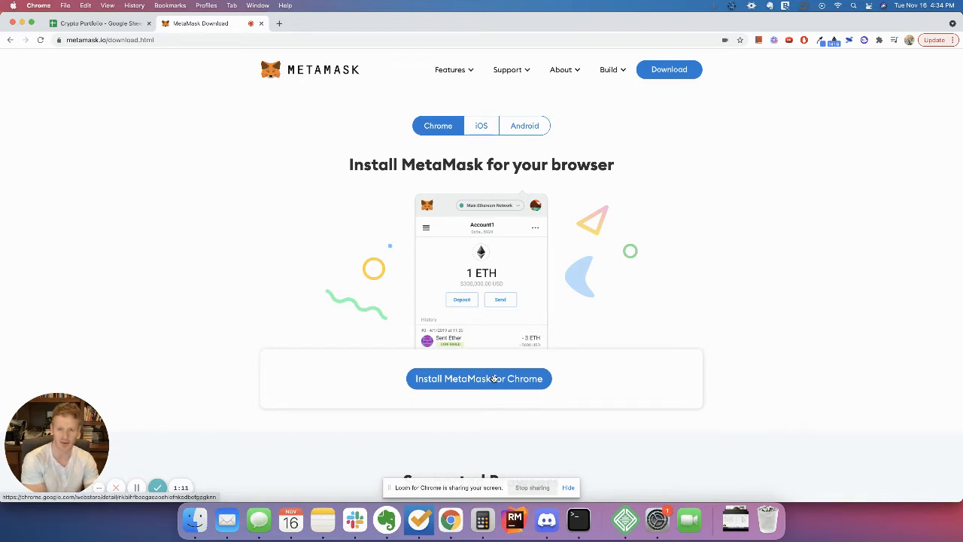
mouse_move(506, 392)
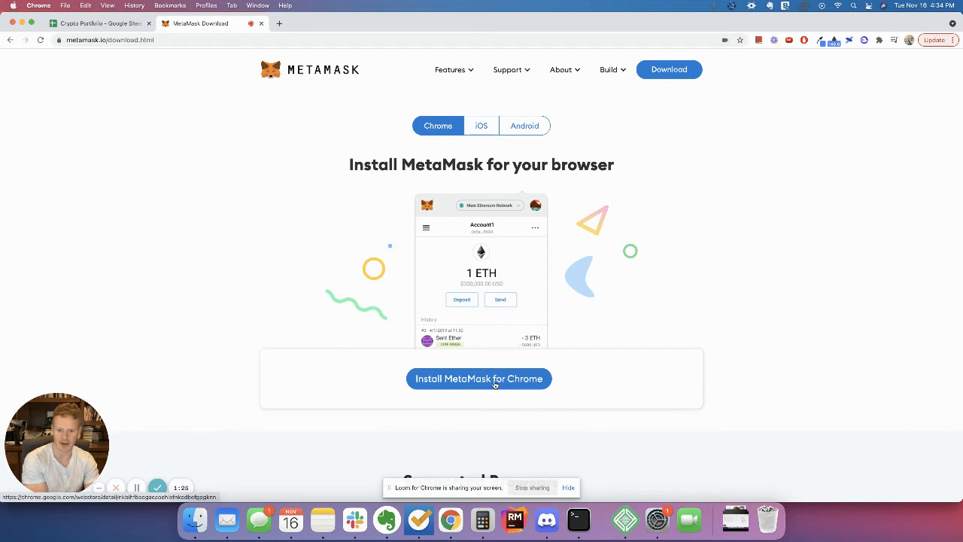
left_click(479, 379)
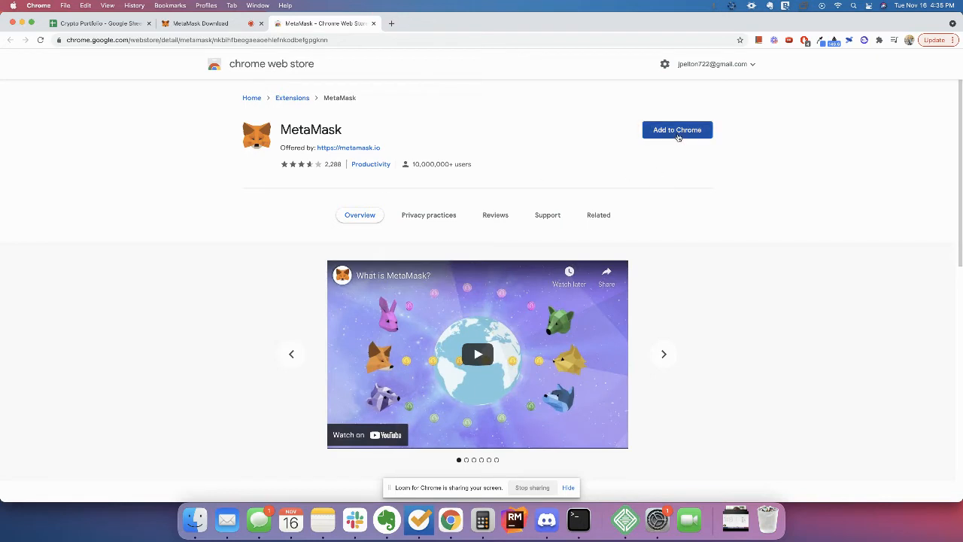
- Add the MetaMask extension to Chrome and confirm the installation
left_click(678, 129)
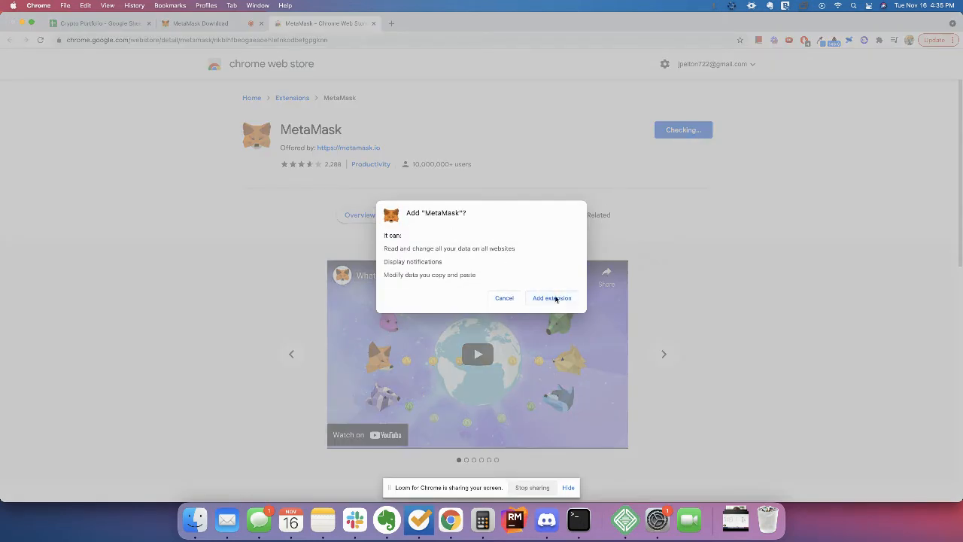
left_click(551, 298)
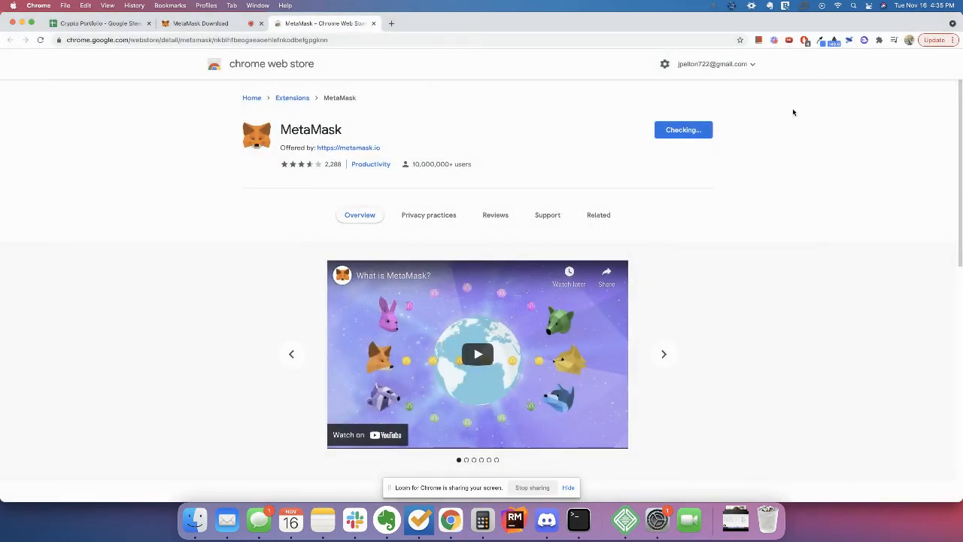
left_click(683, 129)
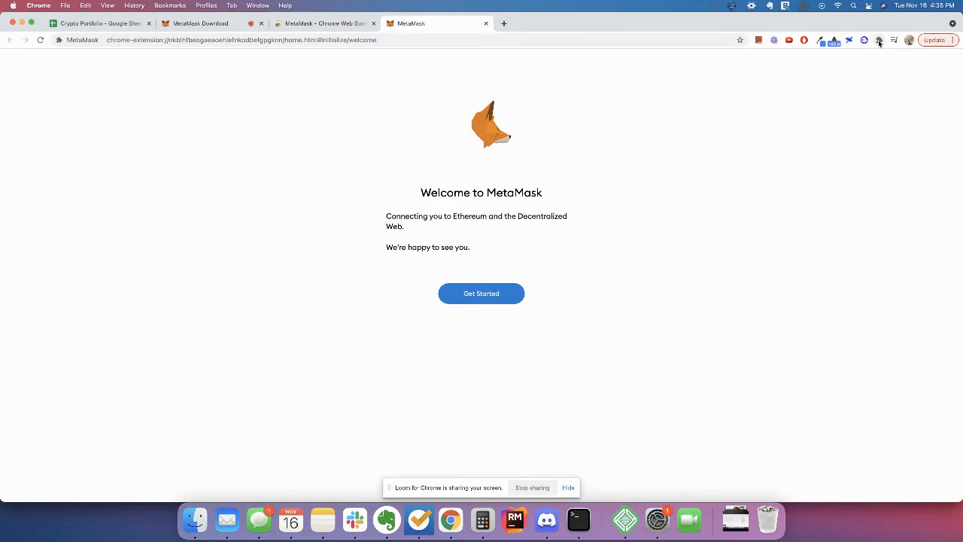
- Check the installed extensions, then start MetaMask setup with Get Started
left_click(879, 39)
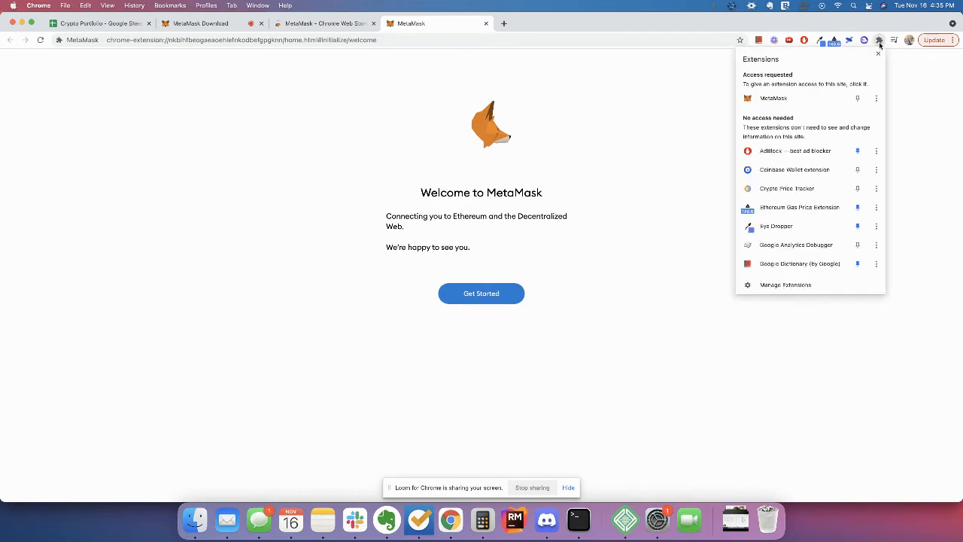
mouse_move(853, 105)
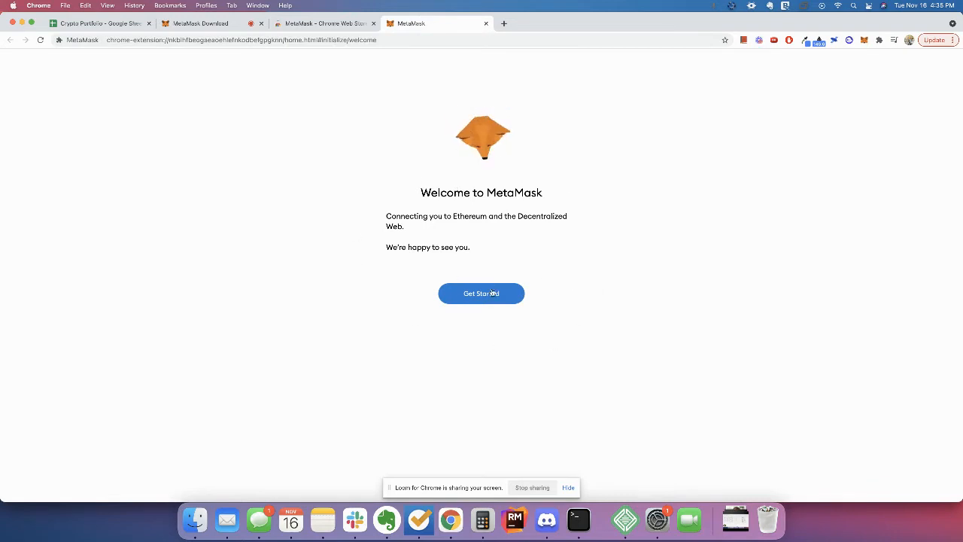
left_click(482, 294)
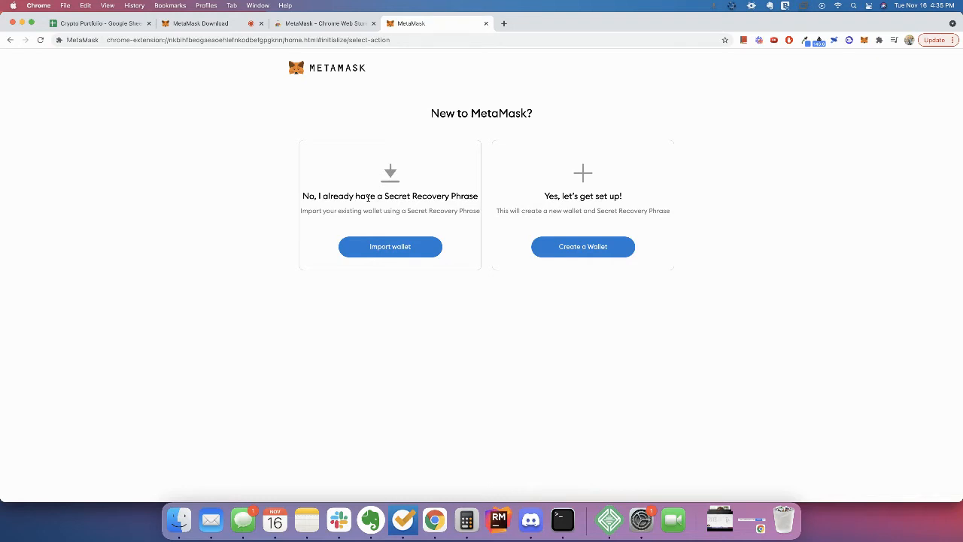
mouse_move(379, 205)
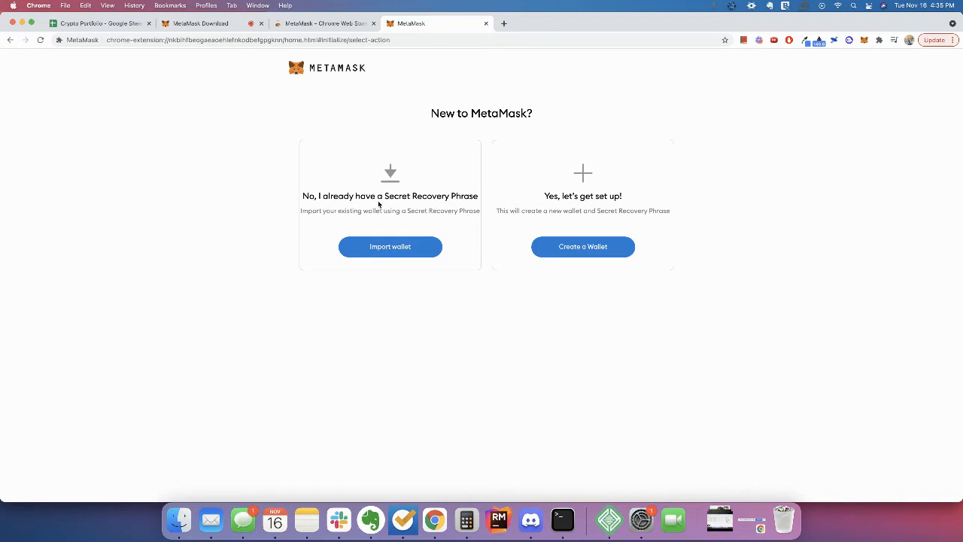
mouse_move(440, 245)
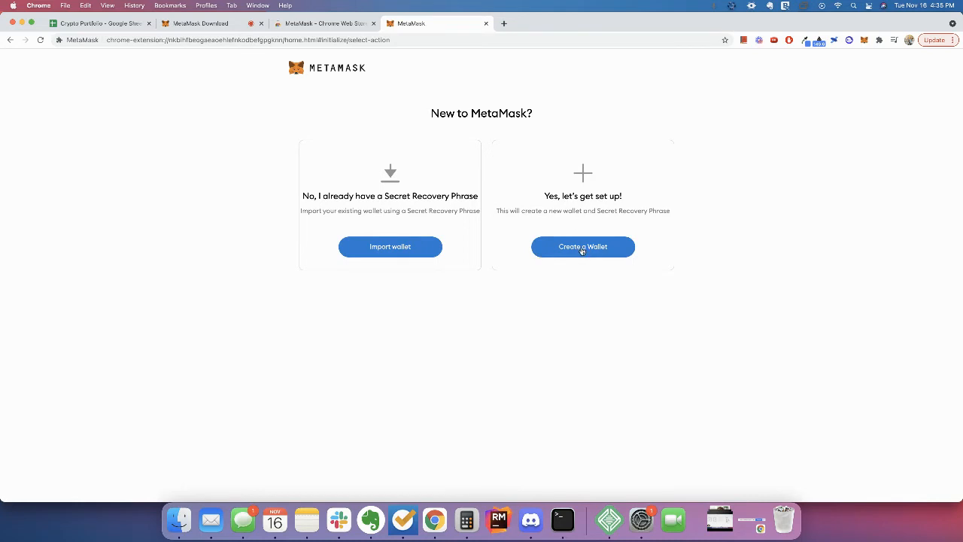
- Choose Create a Wallet and agree to share anonymous usage data
left_click(582, 247)
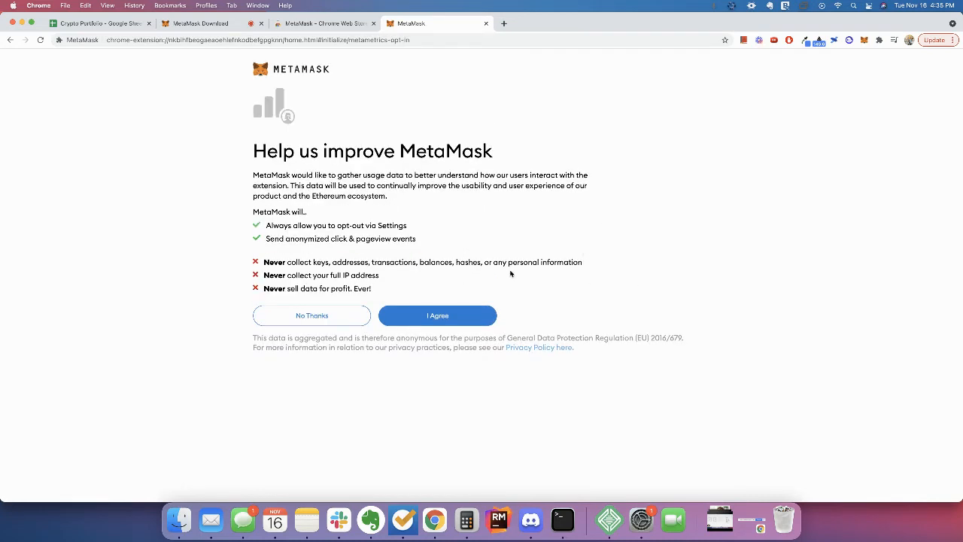
mouse_move(268, 119)
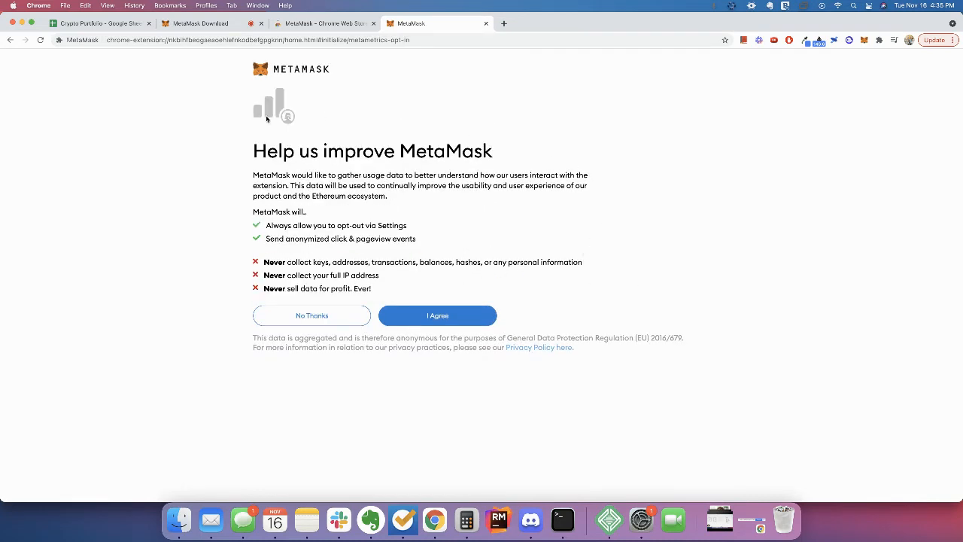
mouse_move(293, 253)
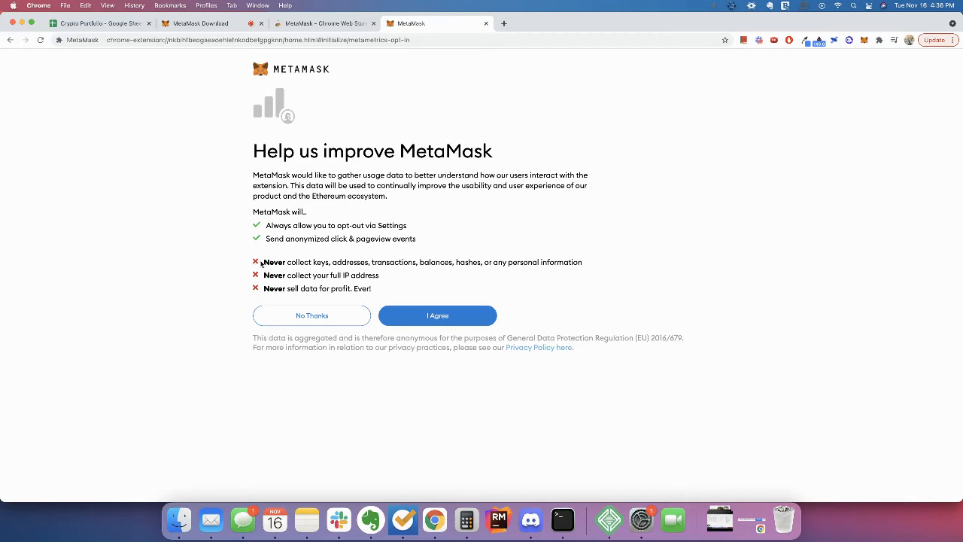
double_click(524, 262)
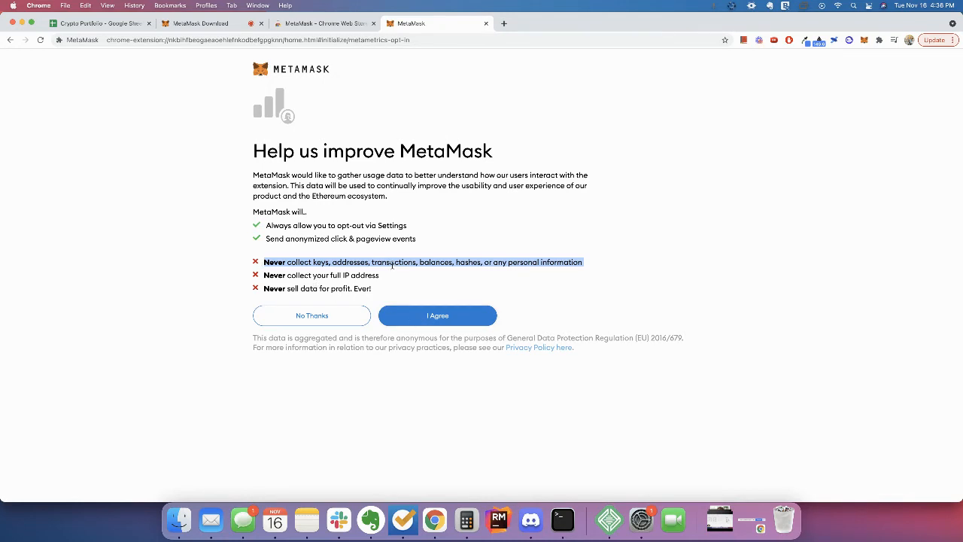
mouse_move(433, 279)
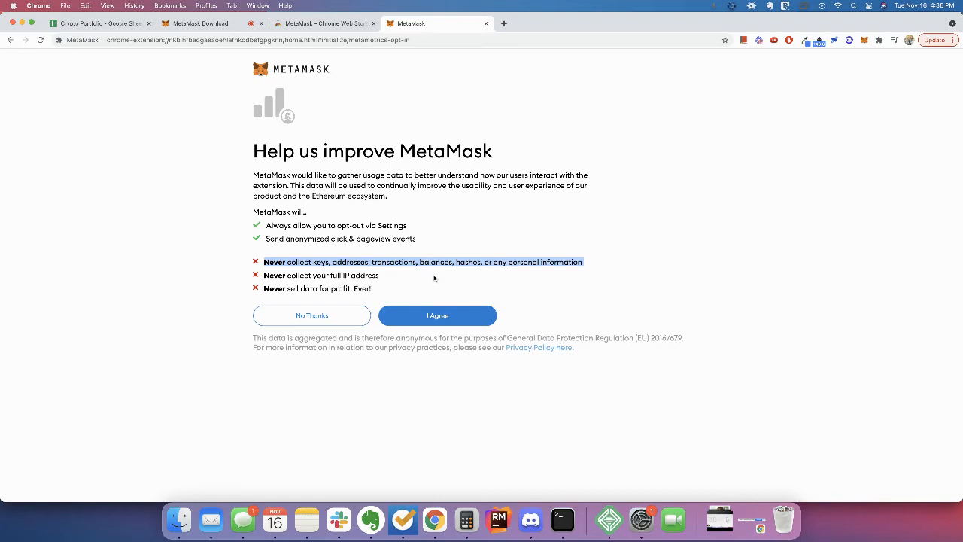
left_click(437, 316)
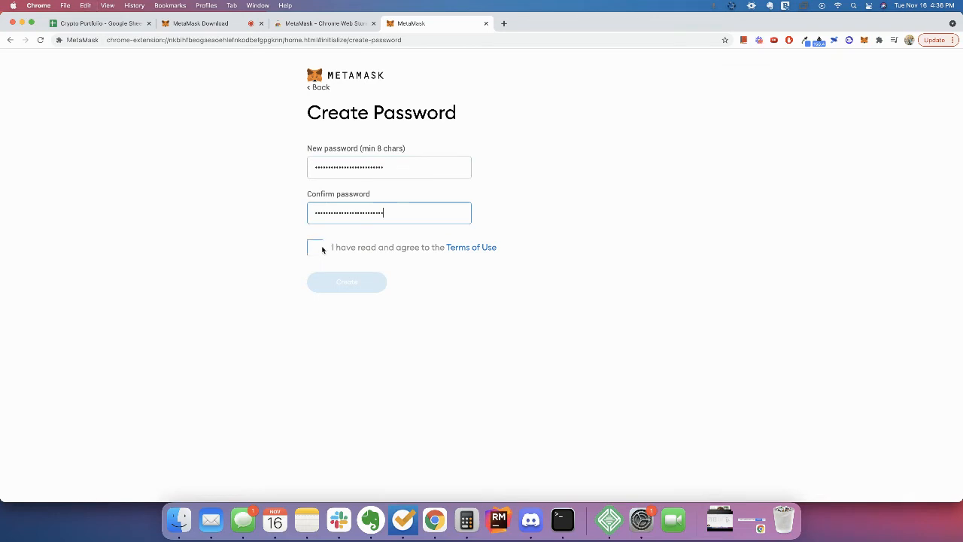
- Accept the Terms of Use and create the wallet with the new password
left_click(346, 281)
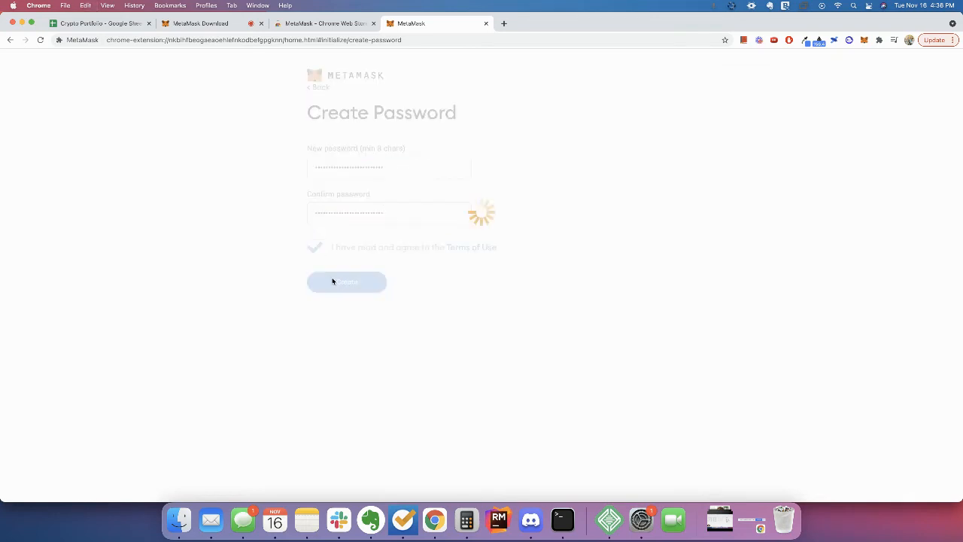
left_click(346, 282)
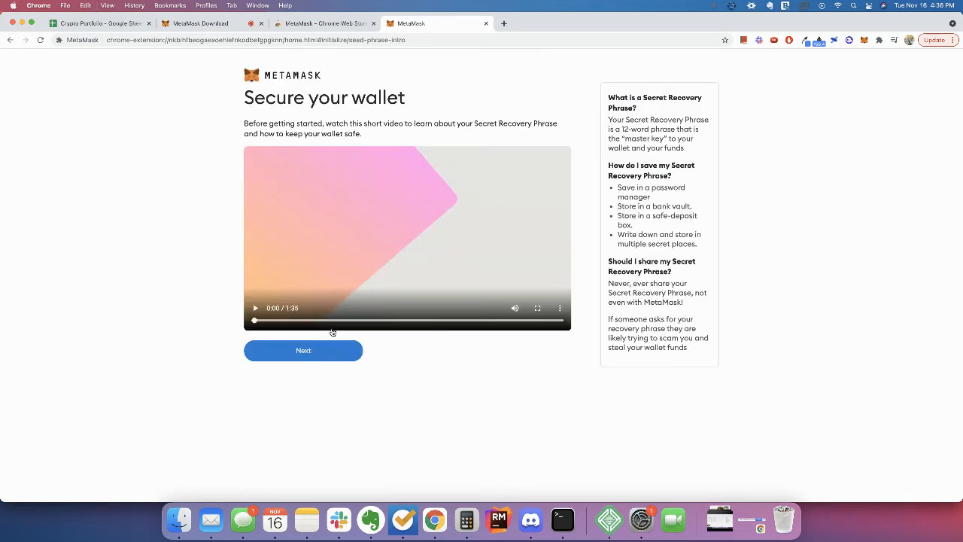
mouse_move(503, 278)
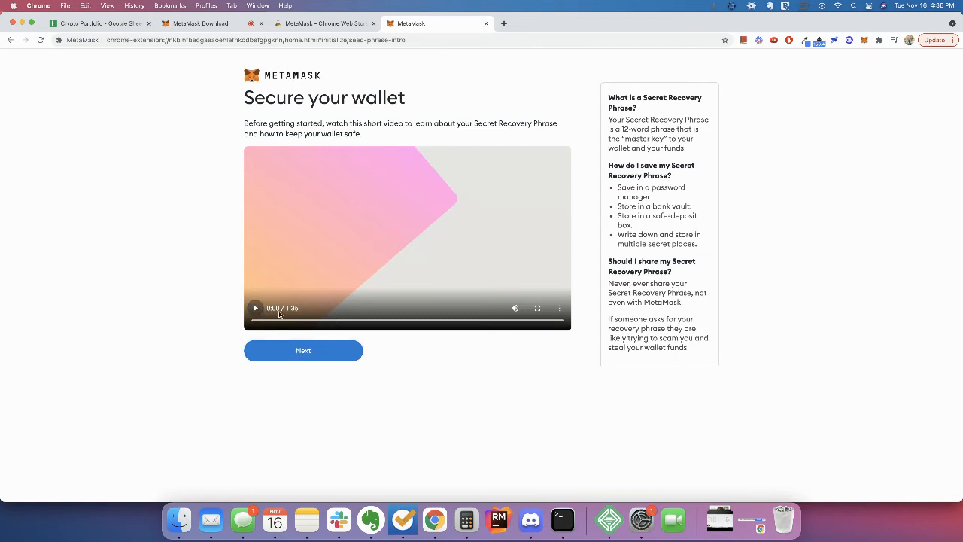
mouse_move(331, 199)
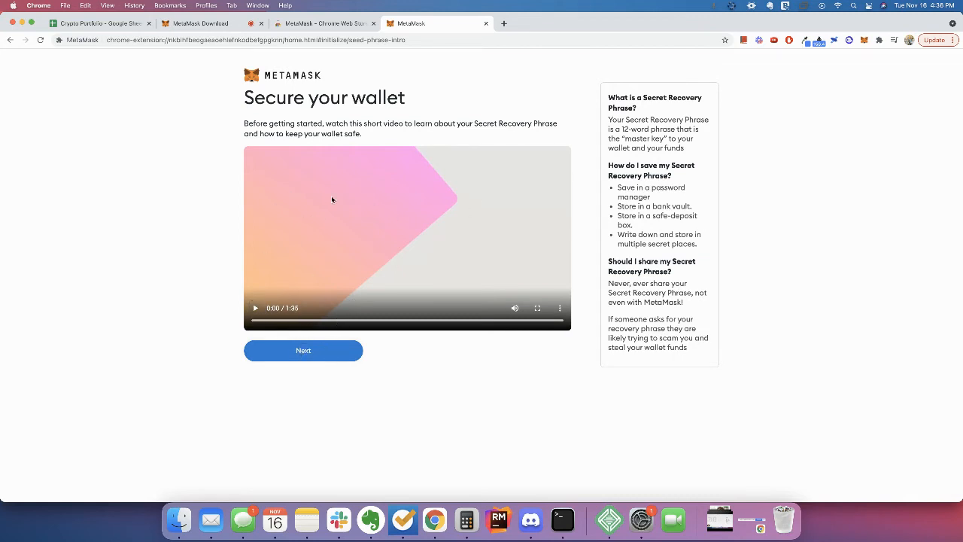
- Continue past the Secure your wallet video with Next
left_click(303, 349)
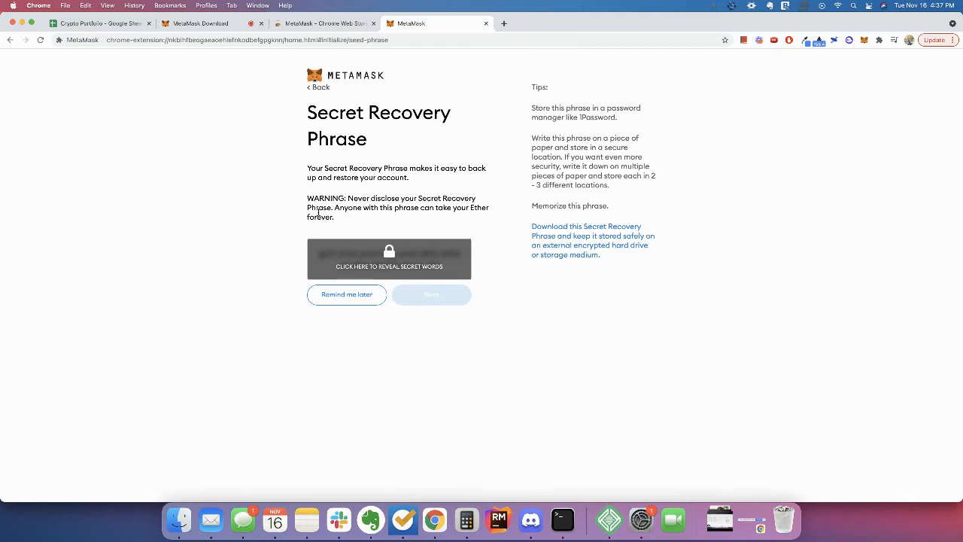
mouse_move(383, 254)
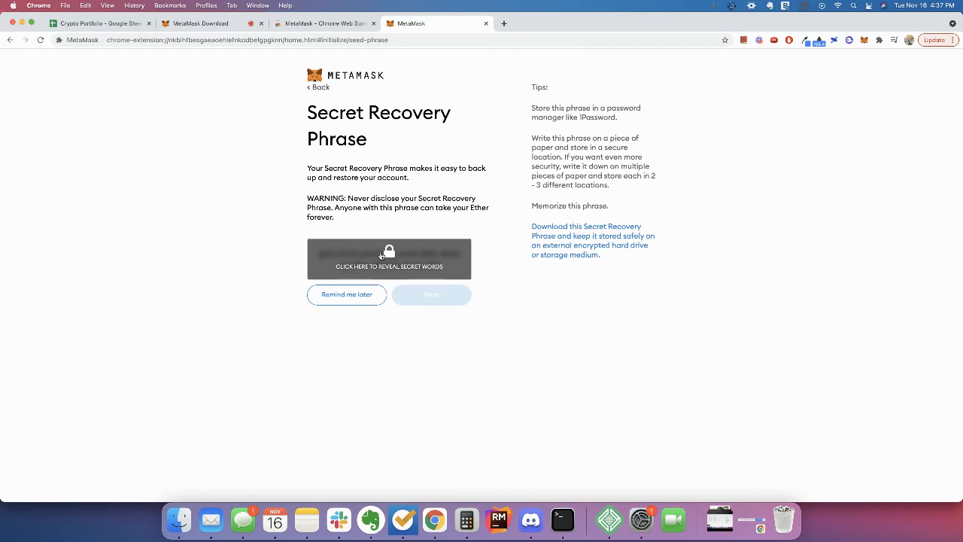
- Reveal the twelve secret recovery words and copy the phrase text
left_click(388, 259)
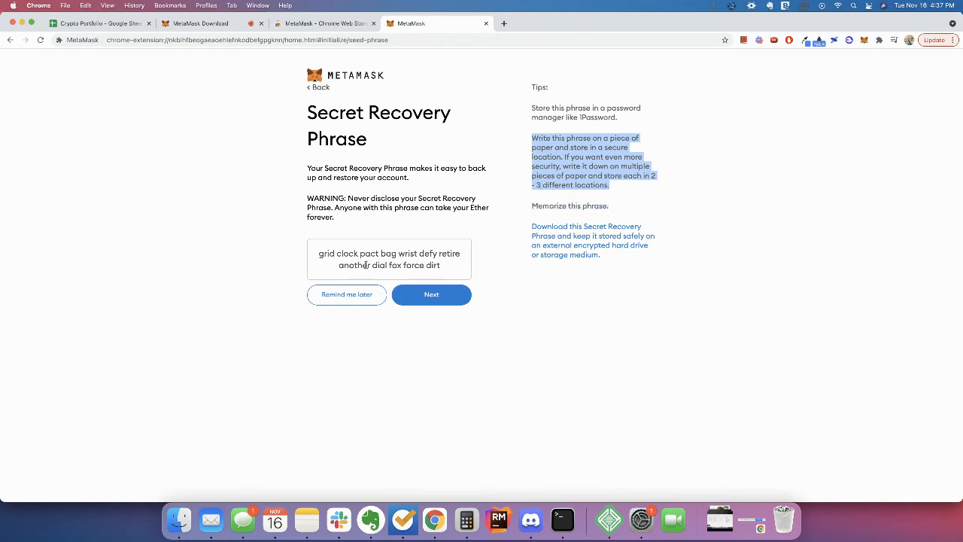
mouse_move(443, 271)
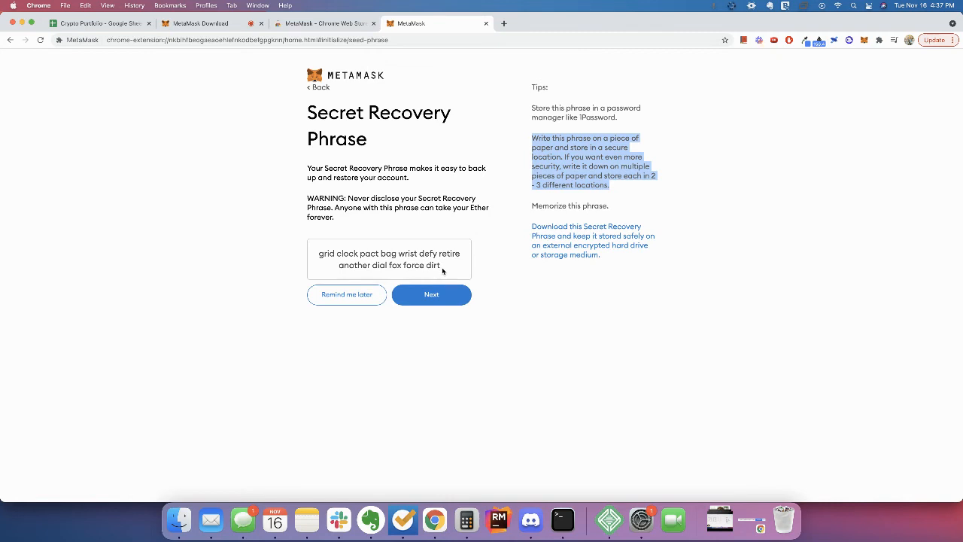
mouse_move(375, 277)
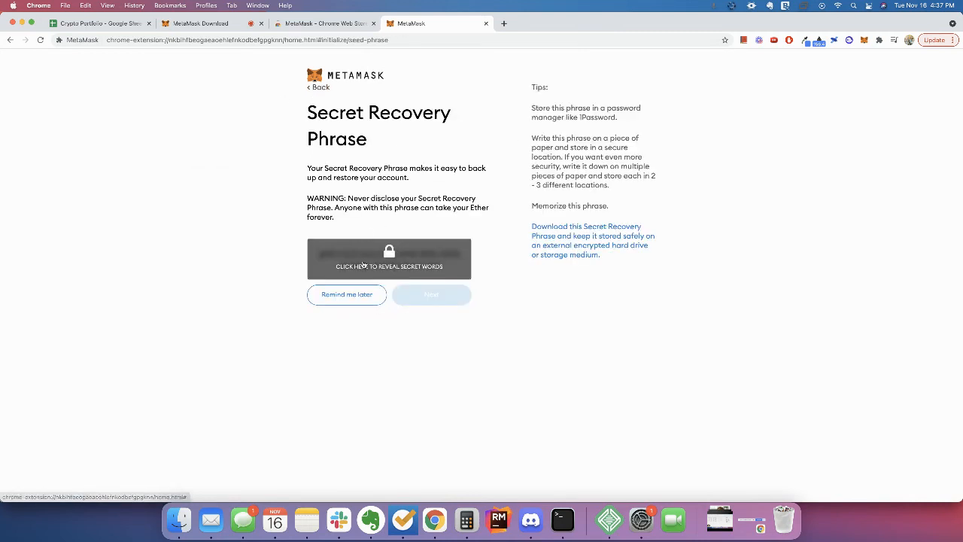
left_click(388, 259)
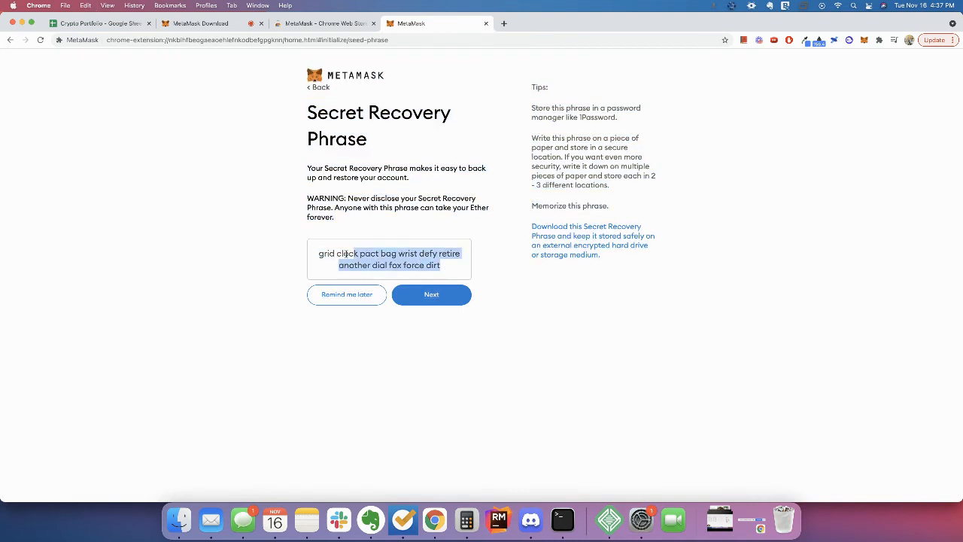
right_click(307, 521)
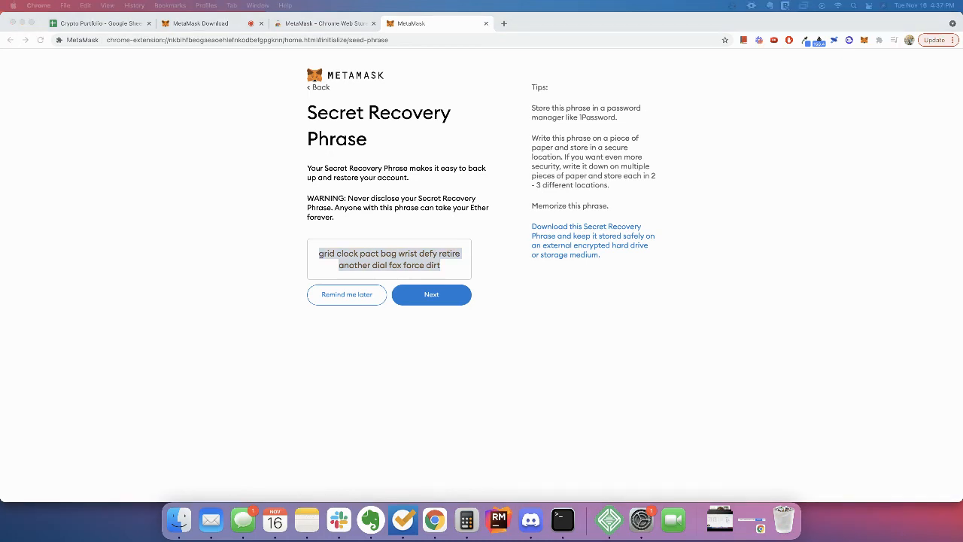
- Re-enter the phrase in order (grid, clock, pact, bag, wrist, defy, retire, another, dial) and confirm
left_click(430, 294)
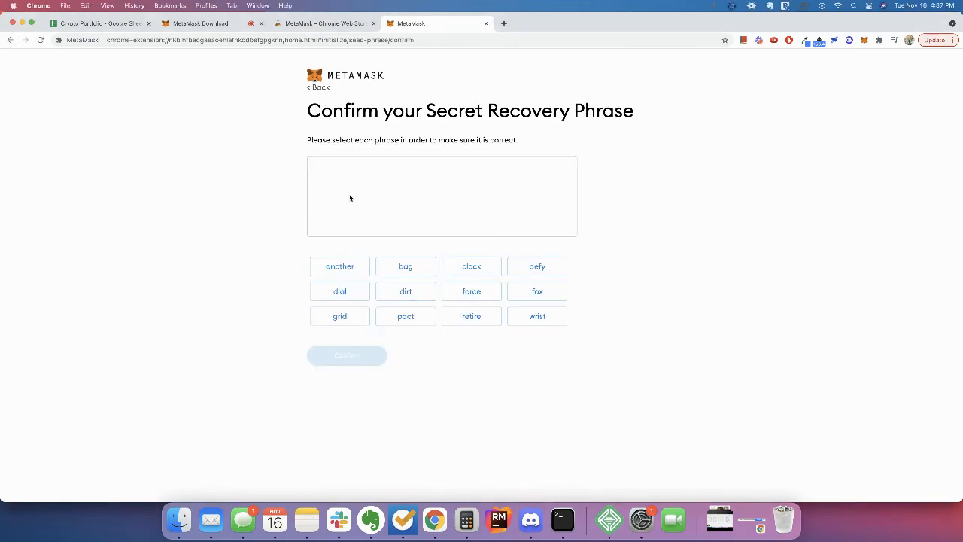
mouse_move(359, 253)
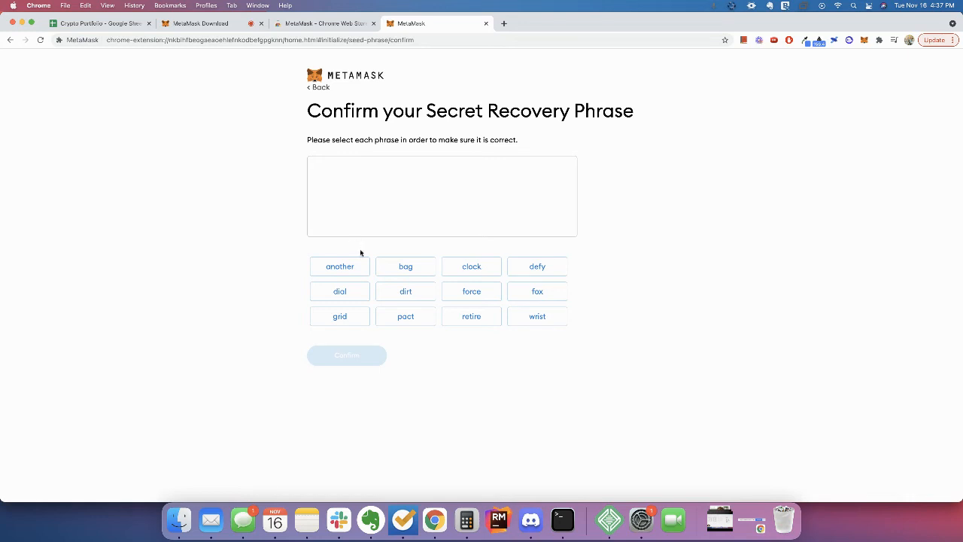
left_click(340, 316)
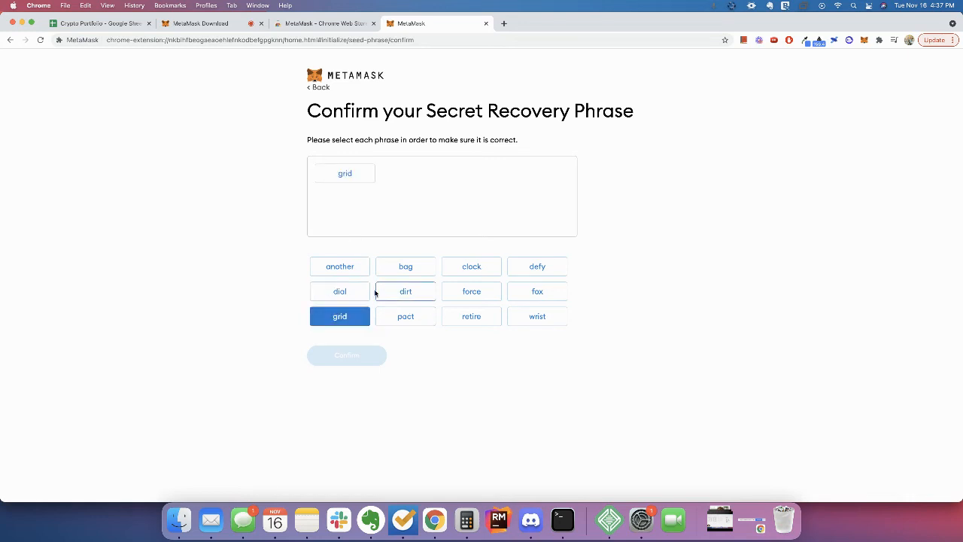
left_click(471, 265)
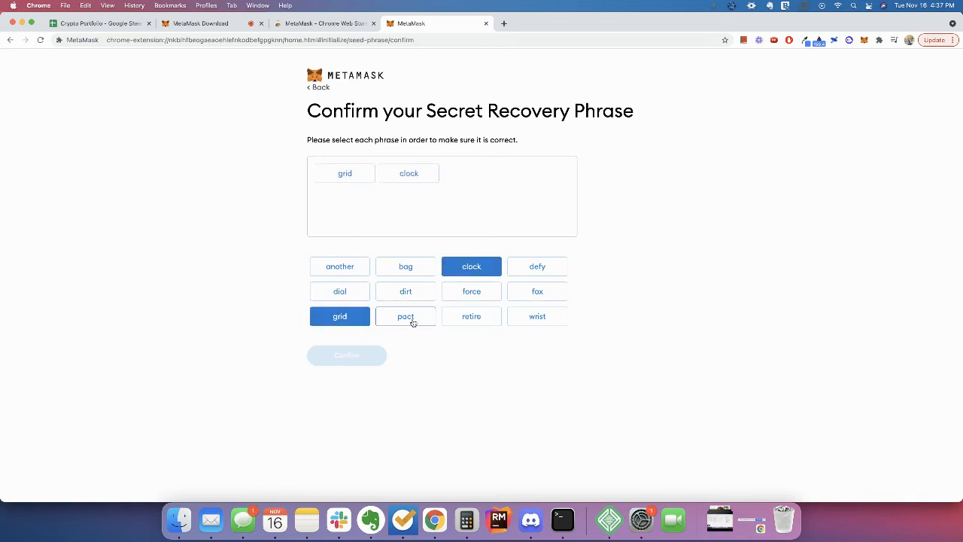
left_click(407, 317)
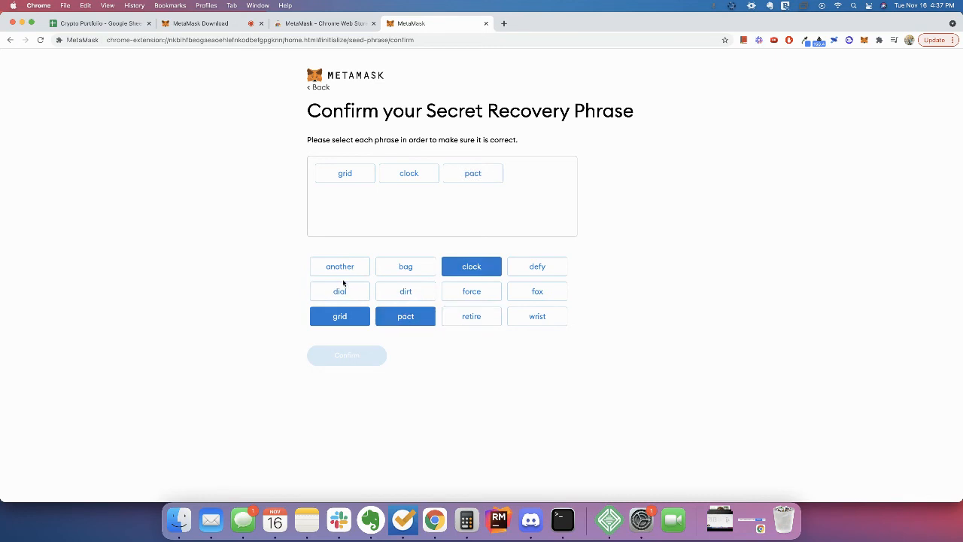
left_click(405, 265)
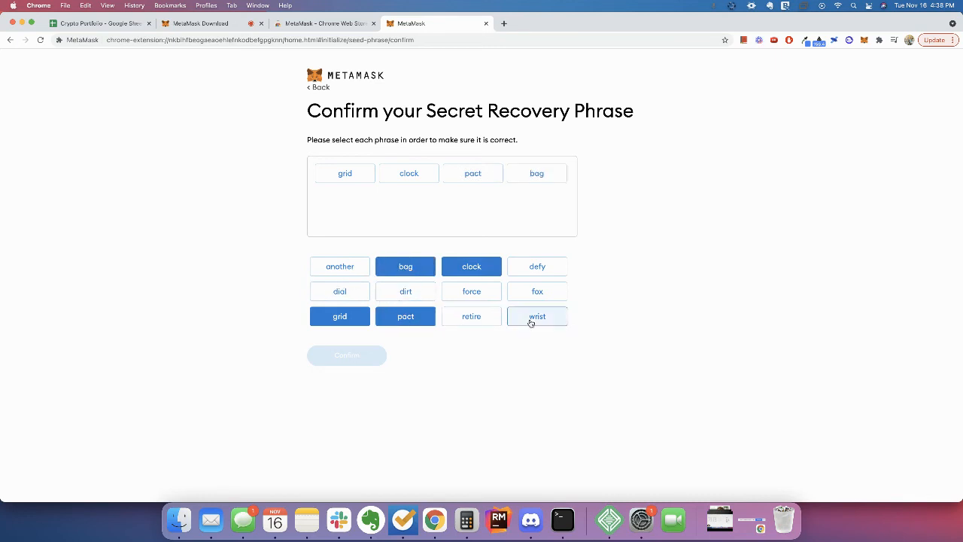
left_click(536, 317)
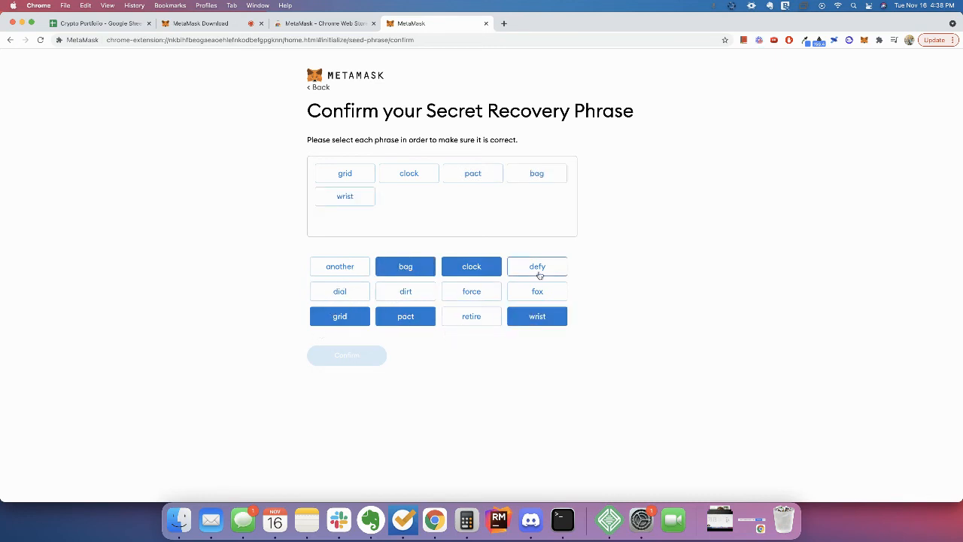
left_click(471, 316)
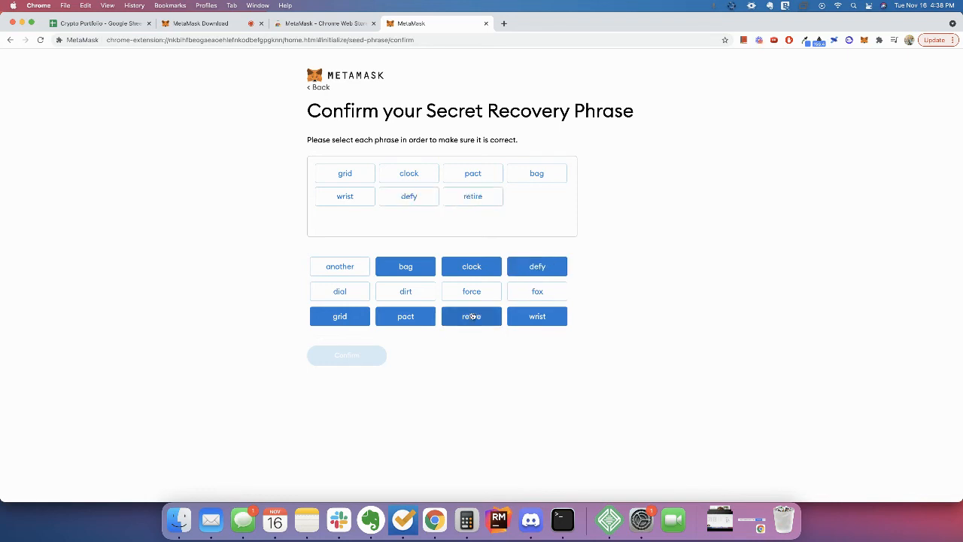
left_click(340, 265)
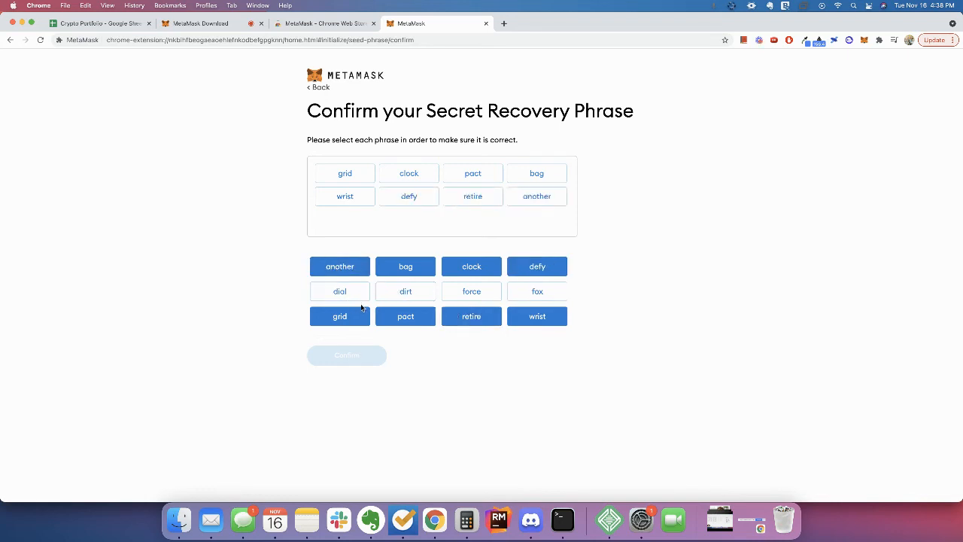
left_click(340, 292)
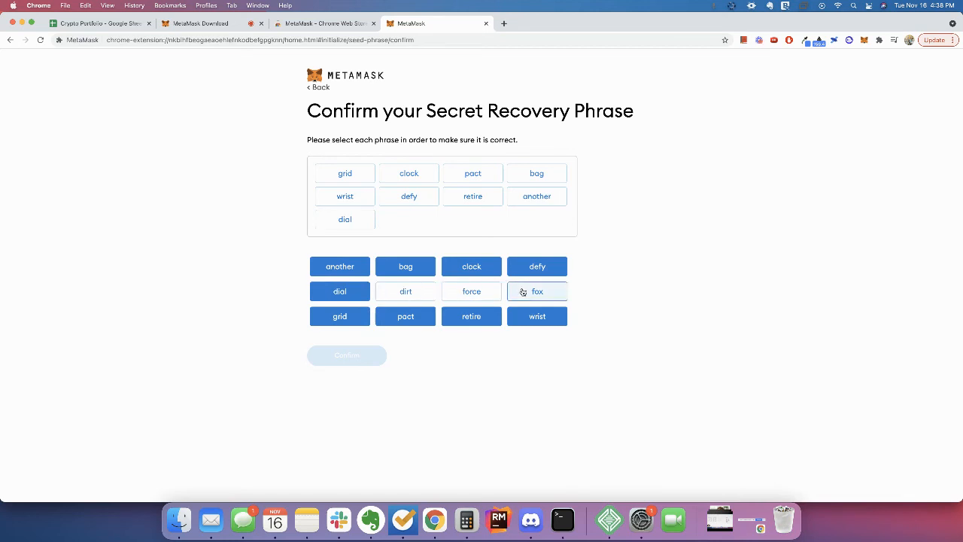
left_click(347, 355)
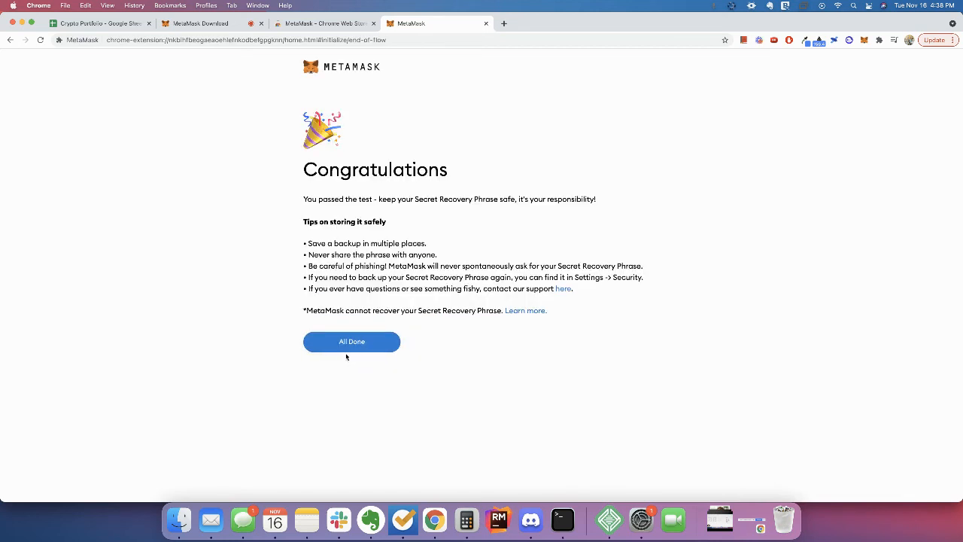
- Finish setup with All Done, opening the Account 1 wallet home with 0 ETH
left_click(352, 341)
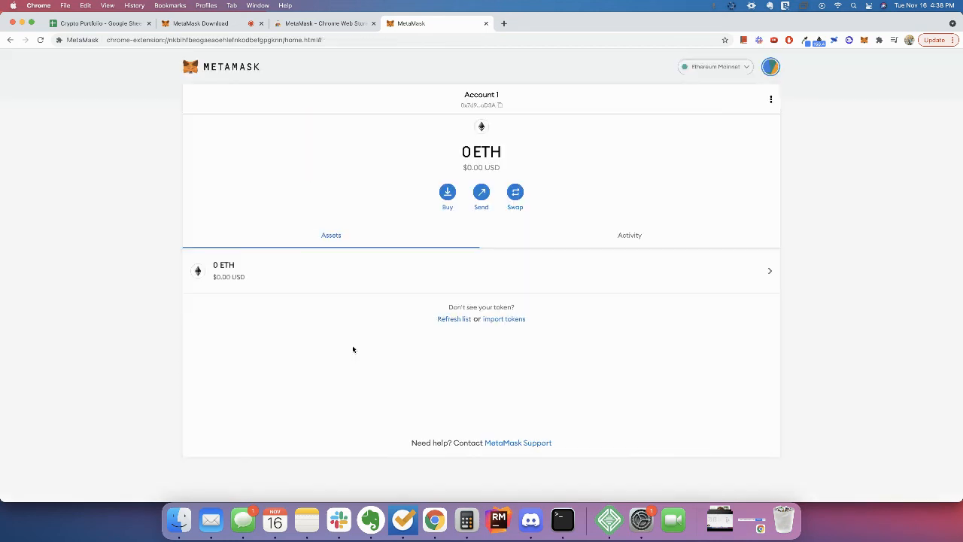
mouse_move(328, 370)
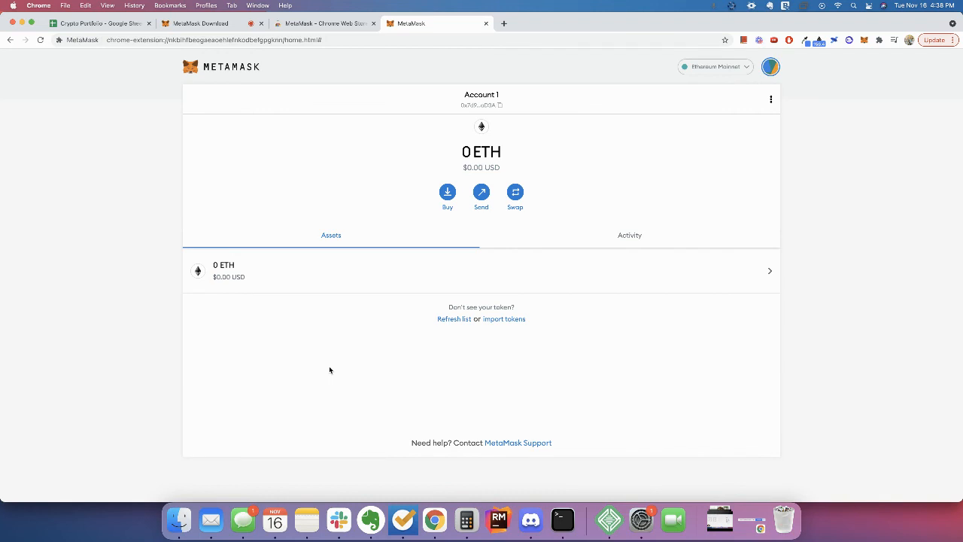
mouse_move(347, 325)
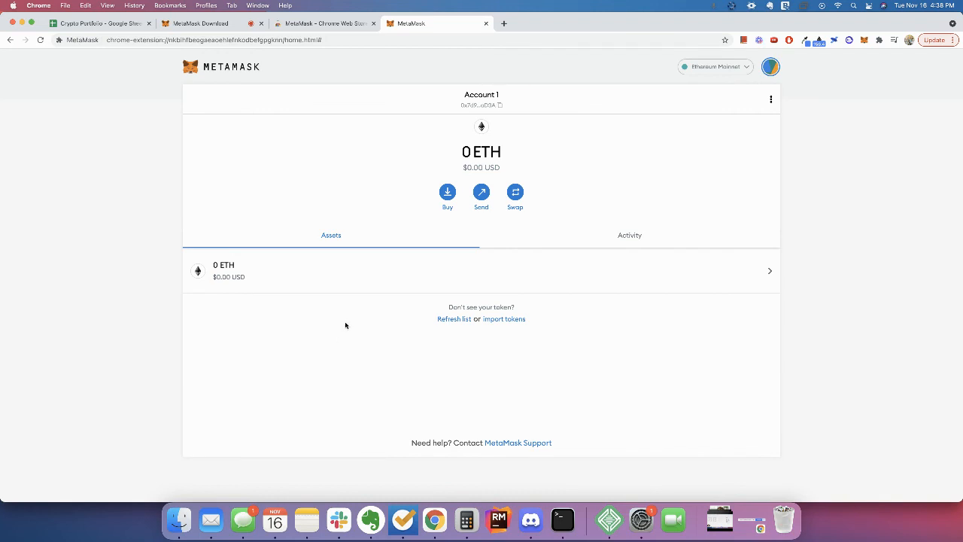
mouse_move(428, 298)
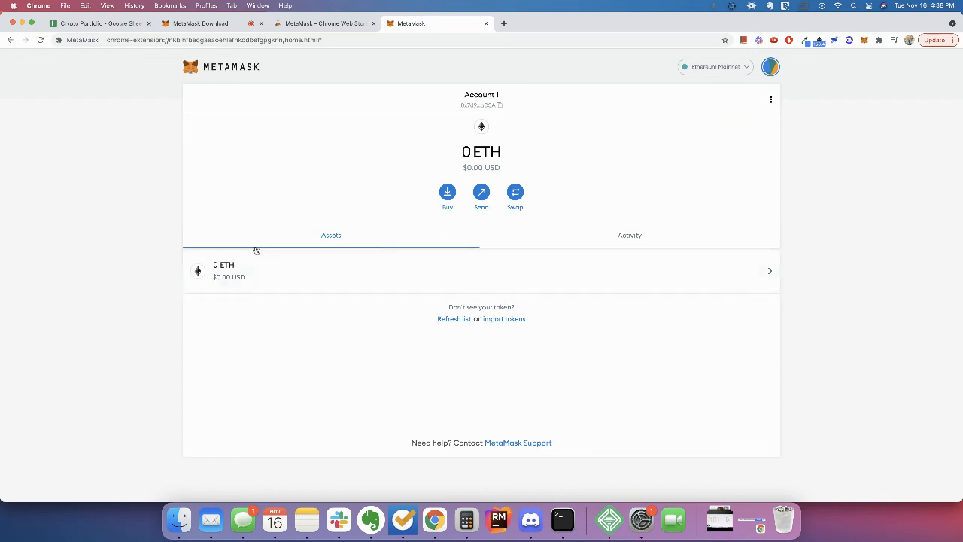
mouse_move(193, 230)
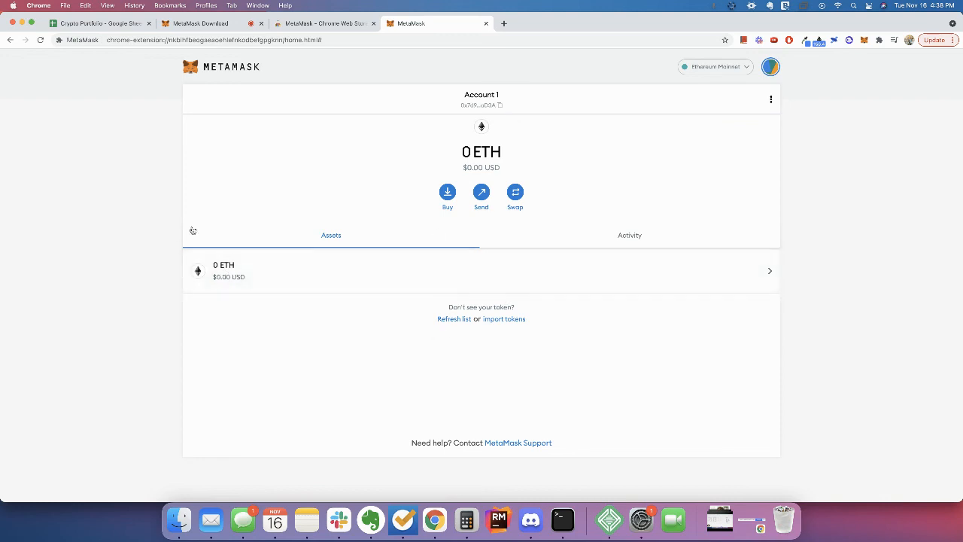
mouse_move(214, 339)
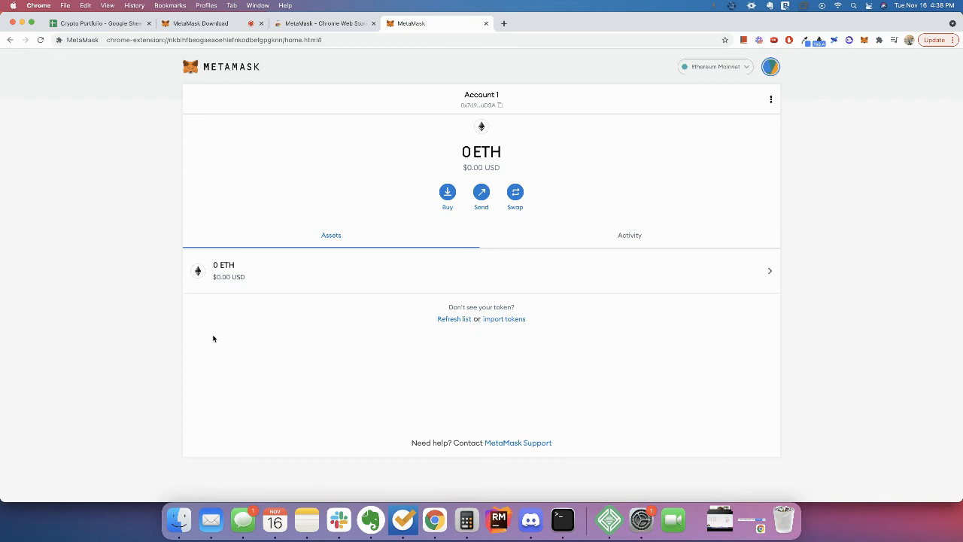
mouse_move(415, 201)
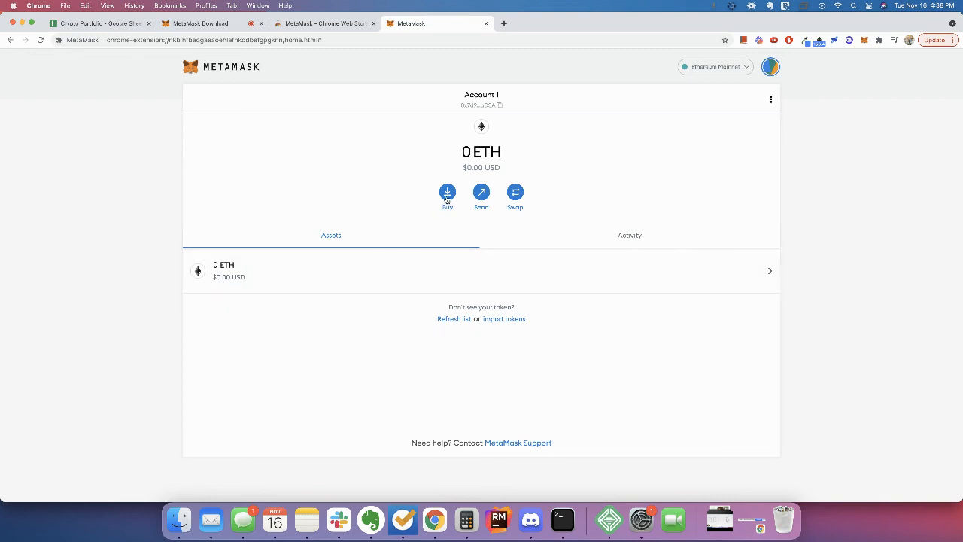
mouse_move(364, 146)
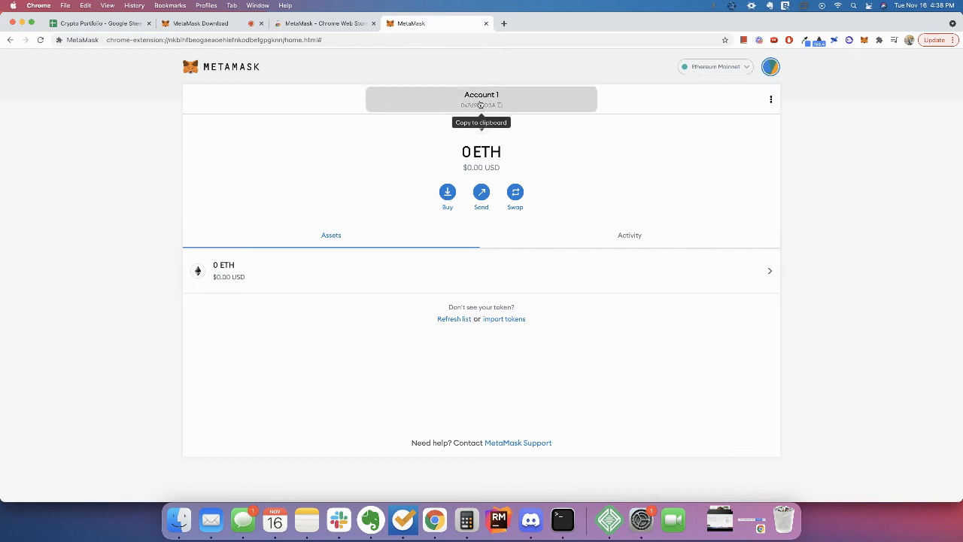
- Copy Account 1's address, glance at the network list, and return to the MetaMask download tab
left_click(482, 104)
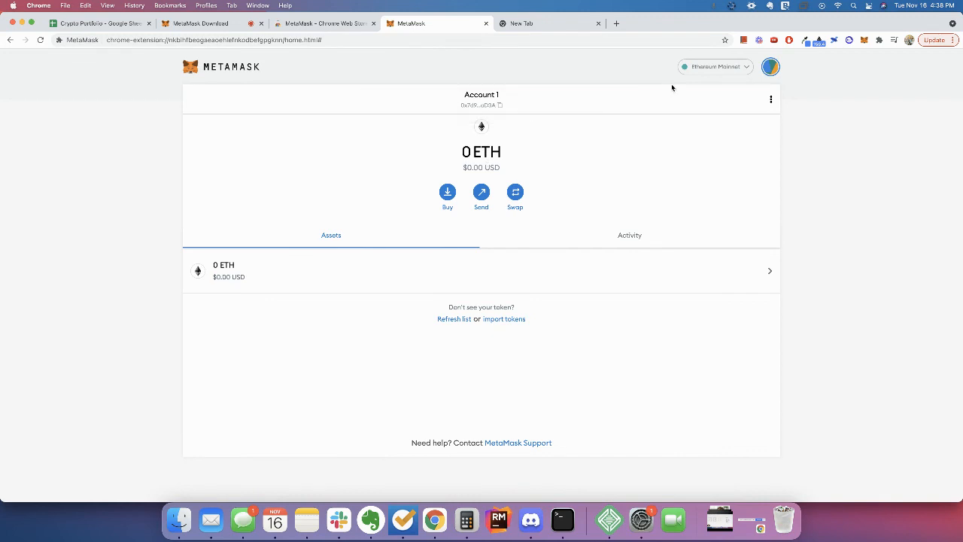
left_click(714, 66)
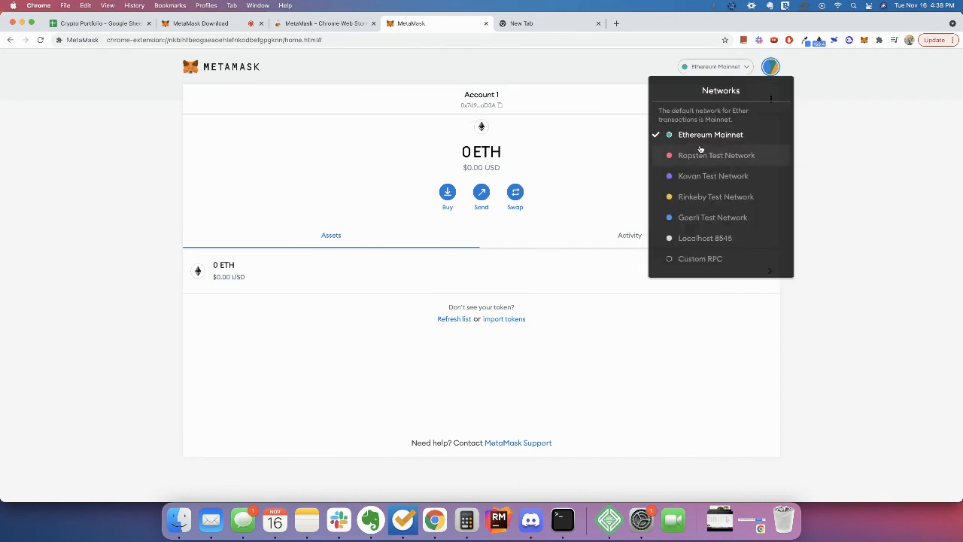
mouse_move(702, 175)
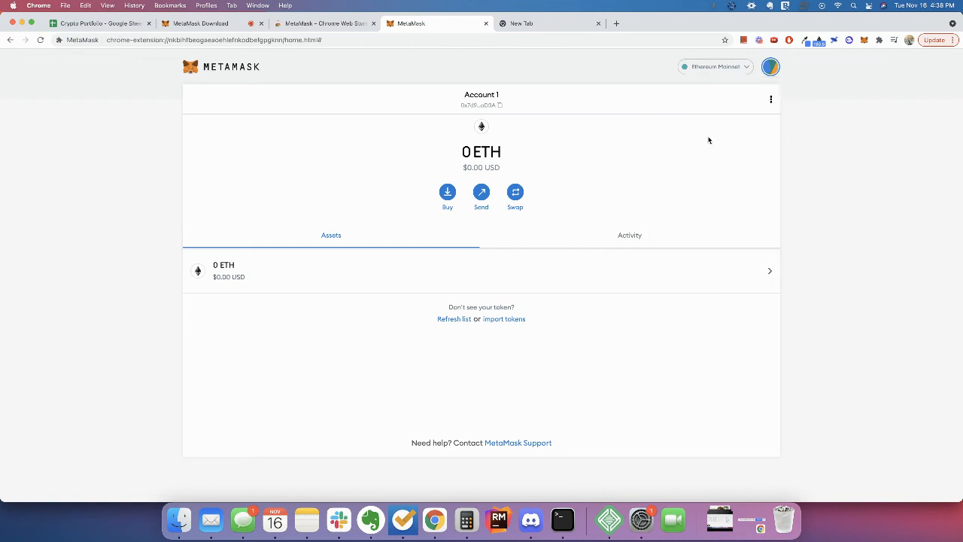
left_click(545, 24)
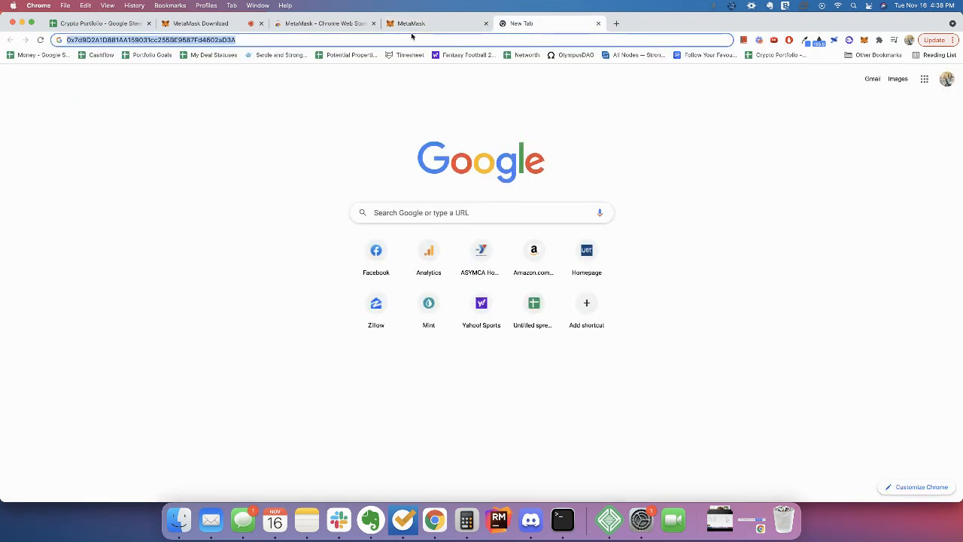
left_click(198, 24)
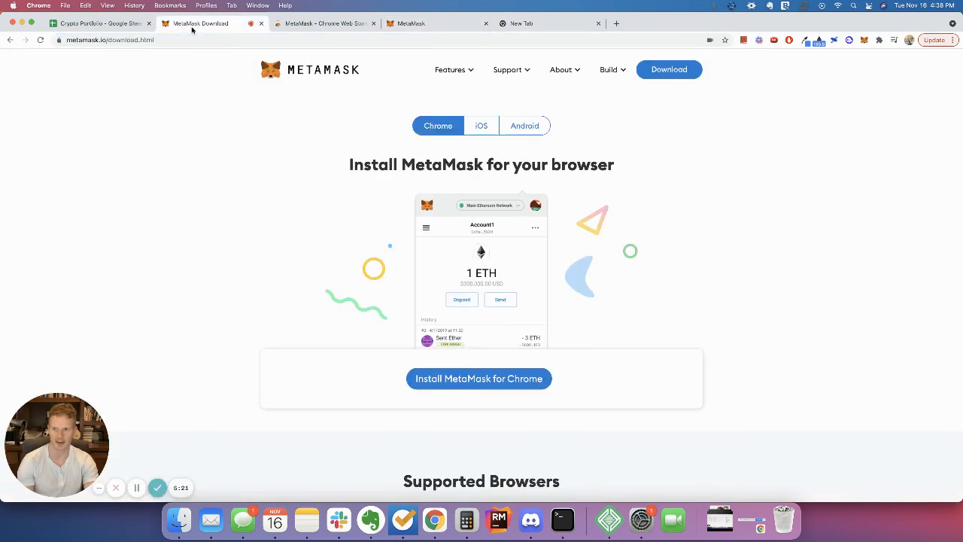